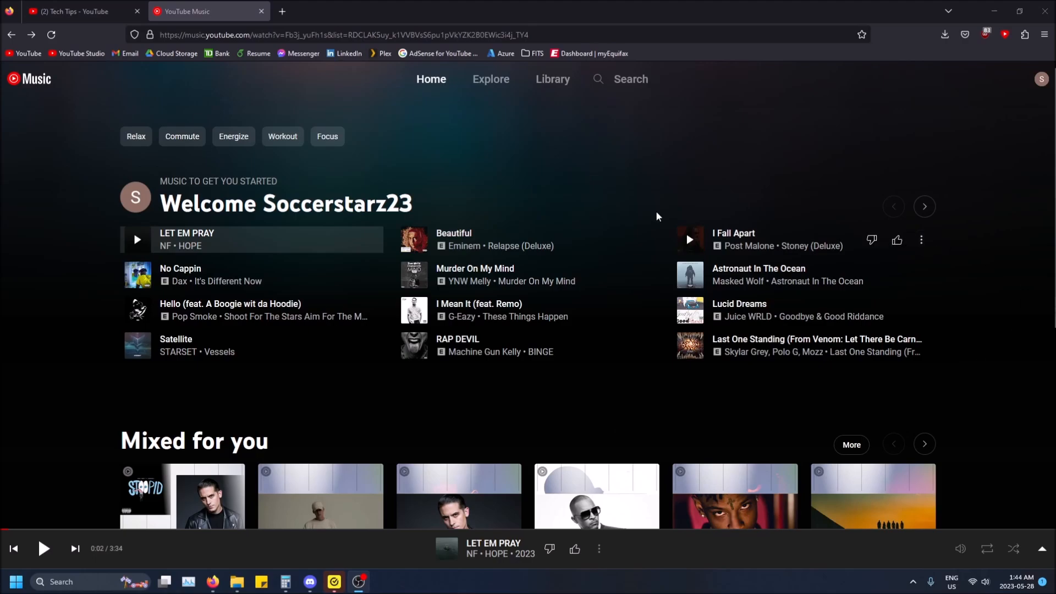
# - Start NF's 'LET EM PRAY' from Quick picks and expand it into the full player with up-next queue
pyautogui.click(81, 12)
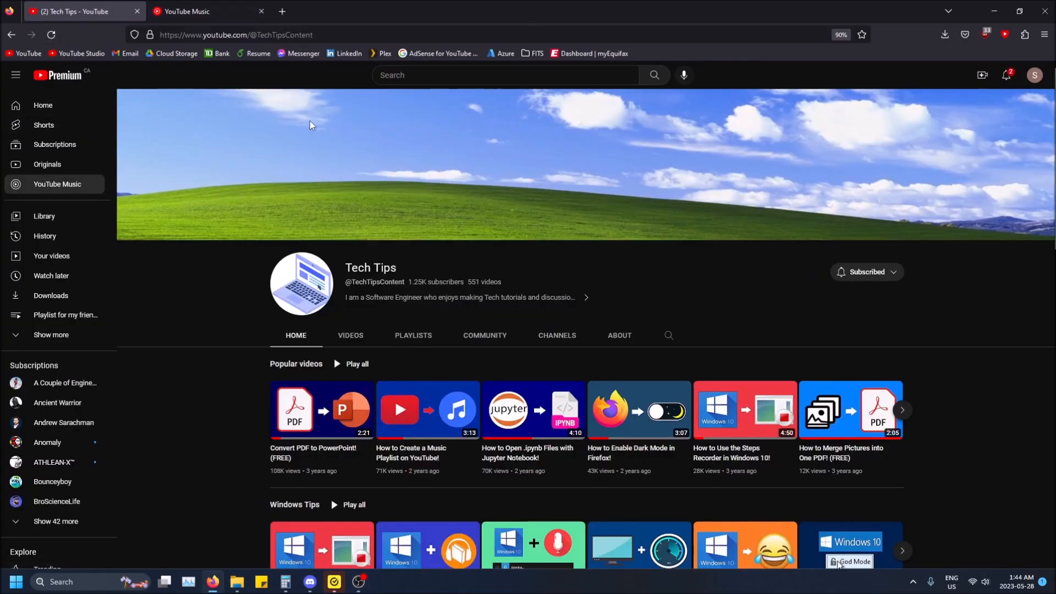
pyautogui.moveTo(41, 200)
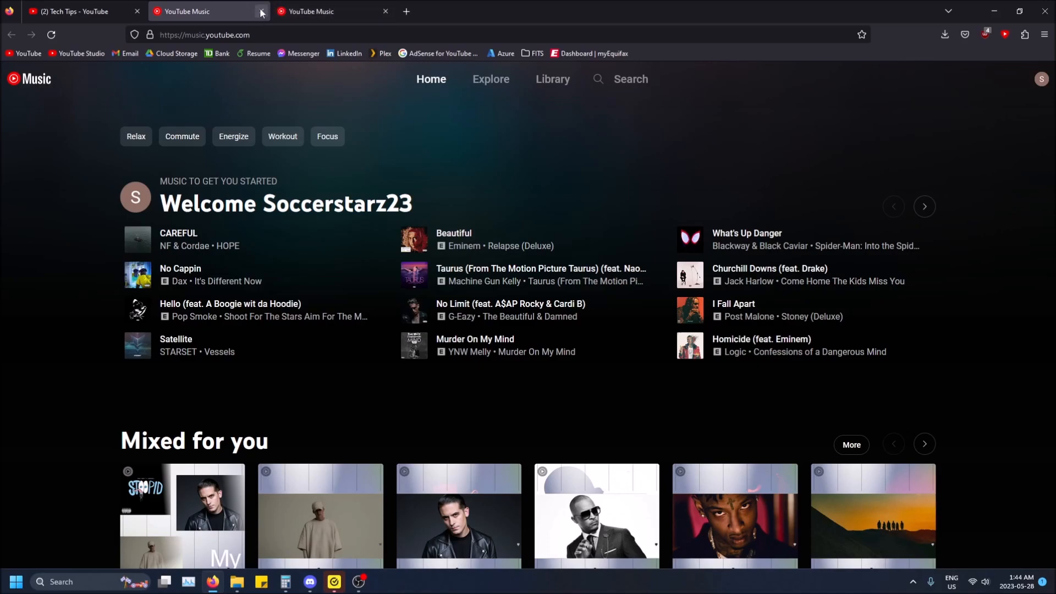
pyautogui.moveTo(262, 12)
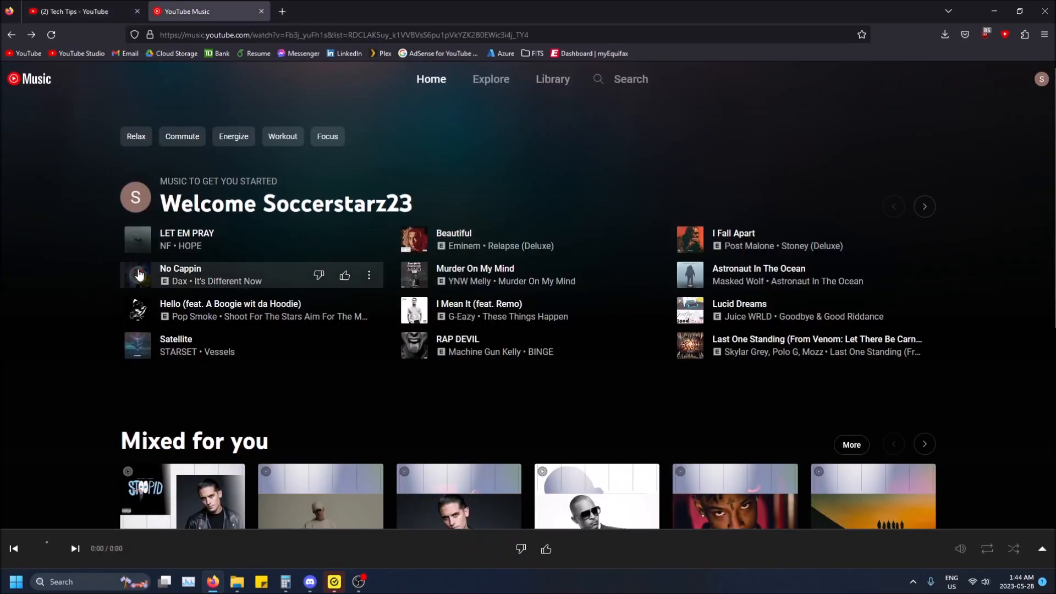
pyautogui.click(137, 239)
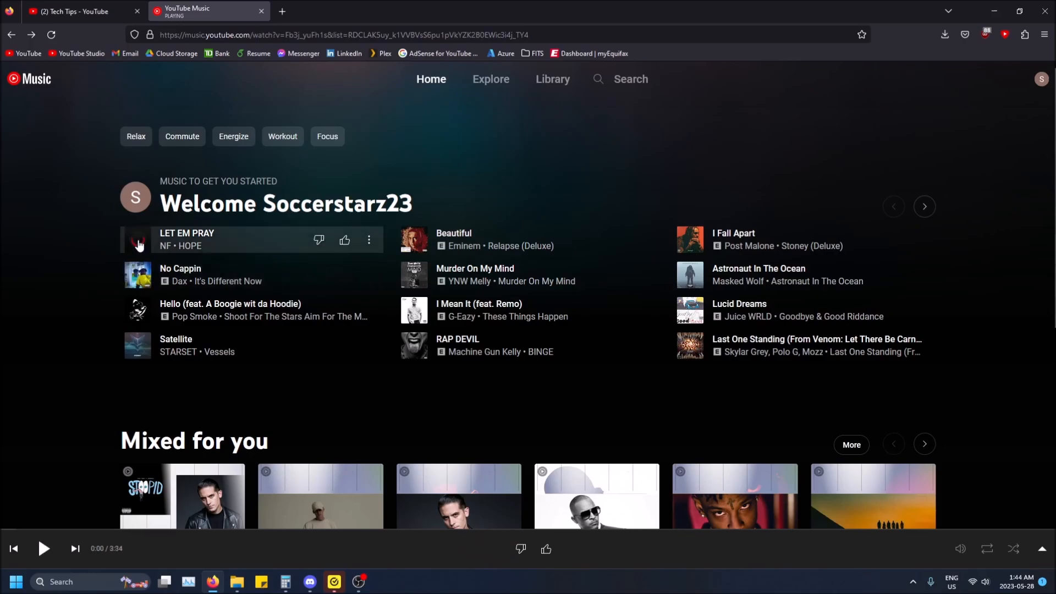
pyautogui.click(138, 240)
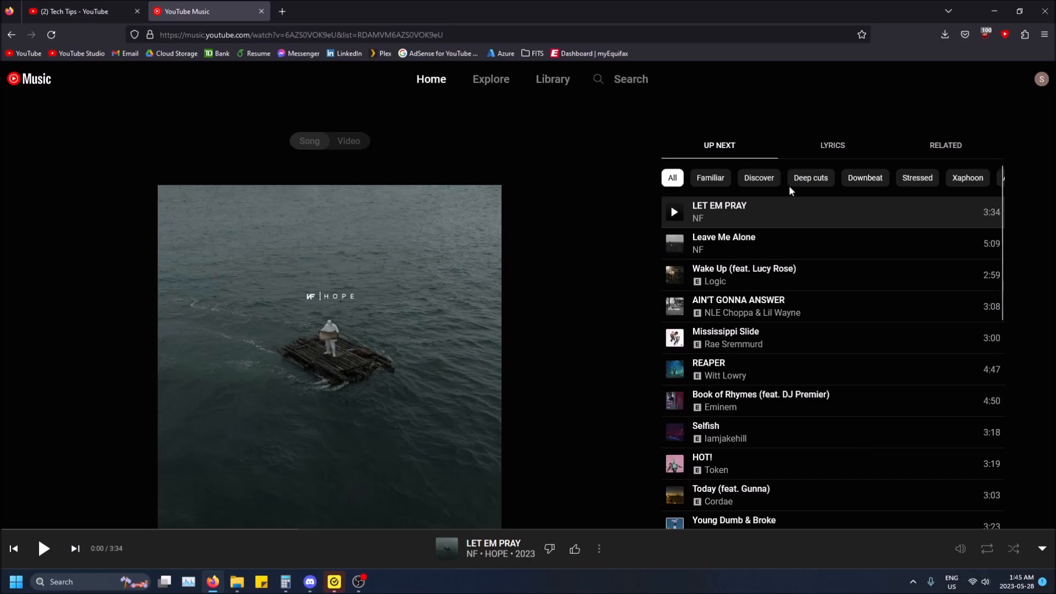
# - Show the Lyrics tab for 'LET EM PRAY' and scroll to the Musixmatch credit at the end
pyautogui.click(831, 145)
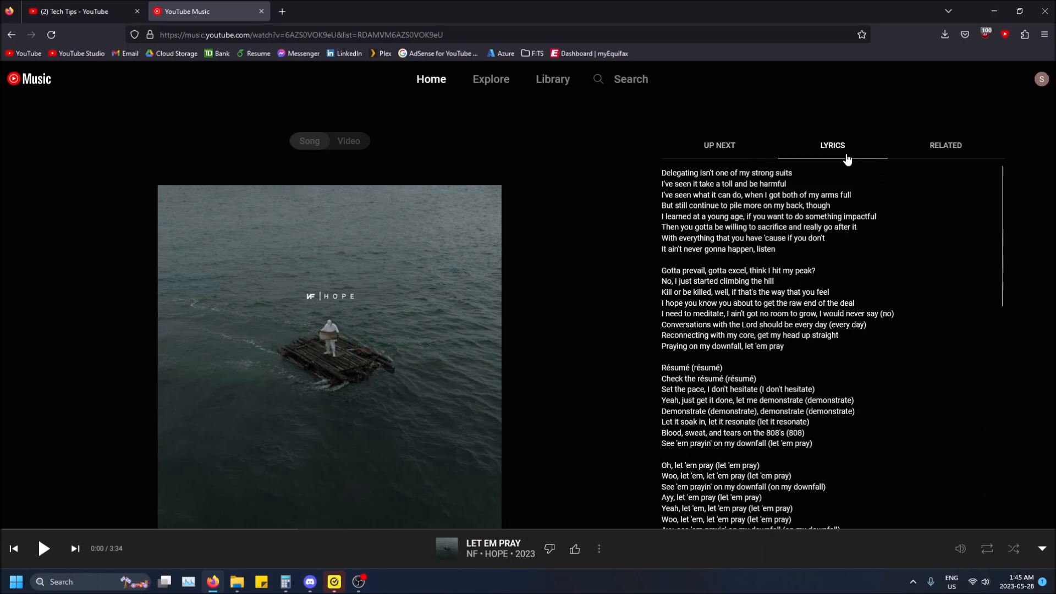
pyautogui.moveTo(831, 144)
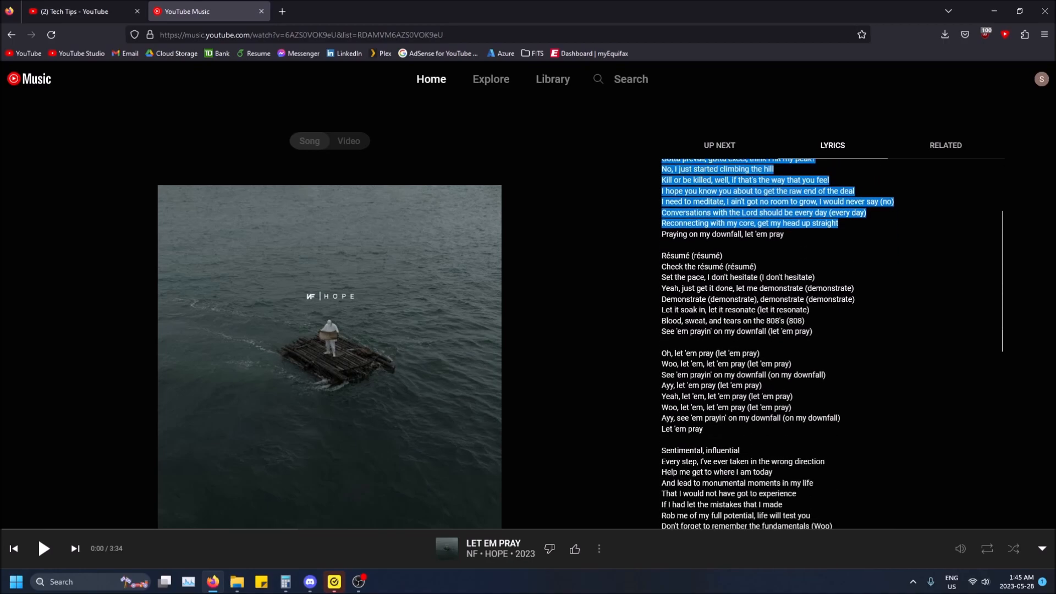
pyautogui.scroll(-3)
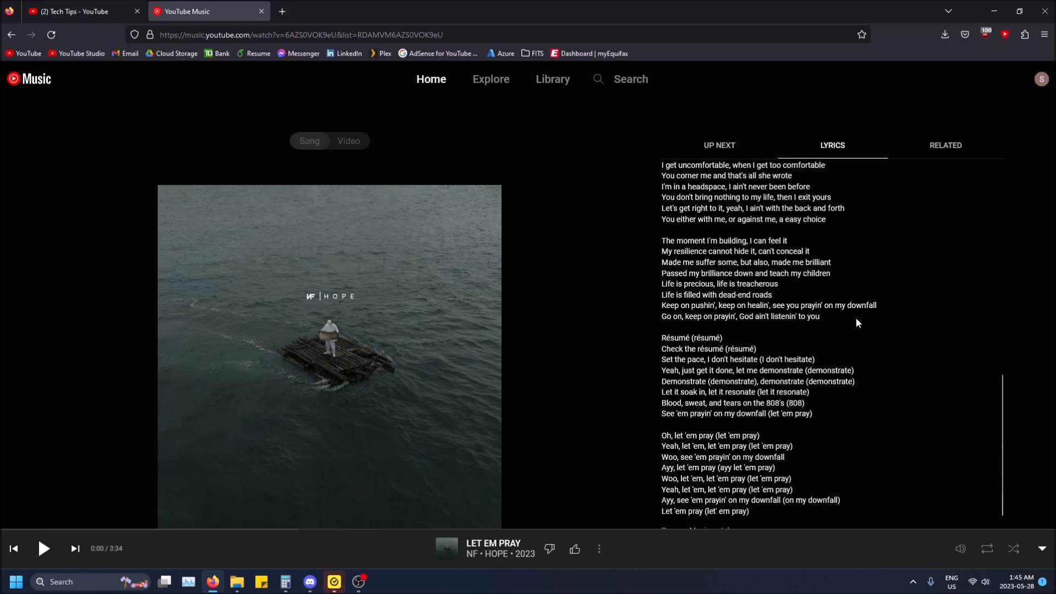
pyautogui.scroll(-3)
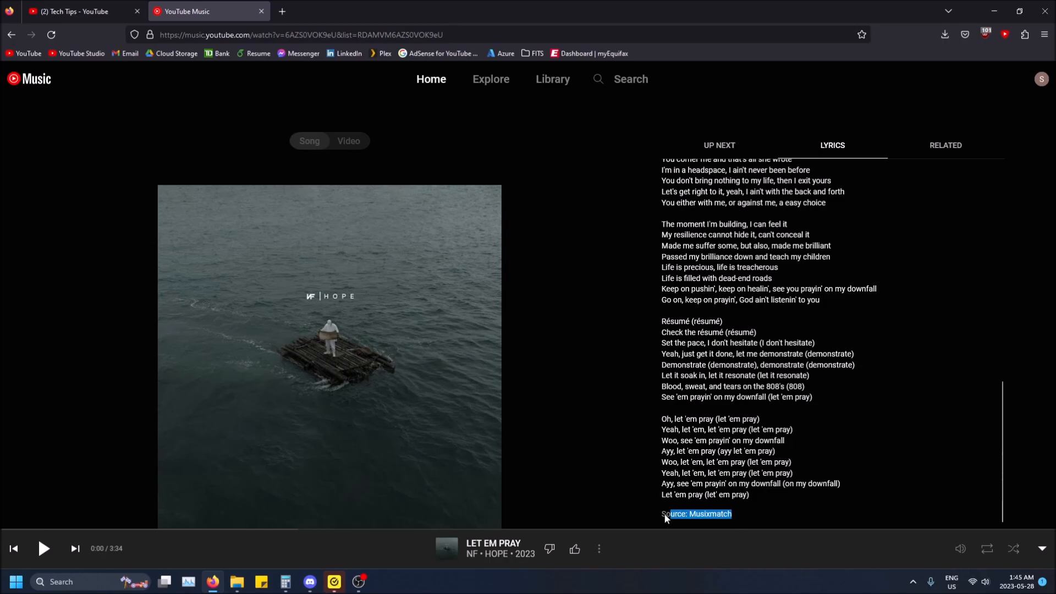
pyautogui.moveTo(416, 172)
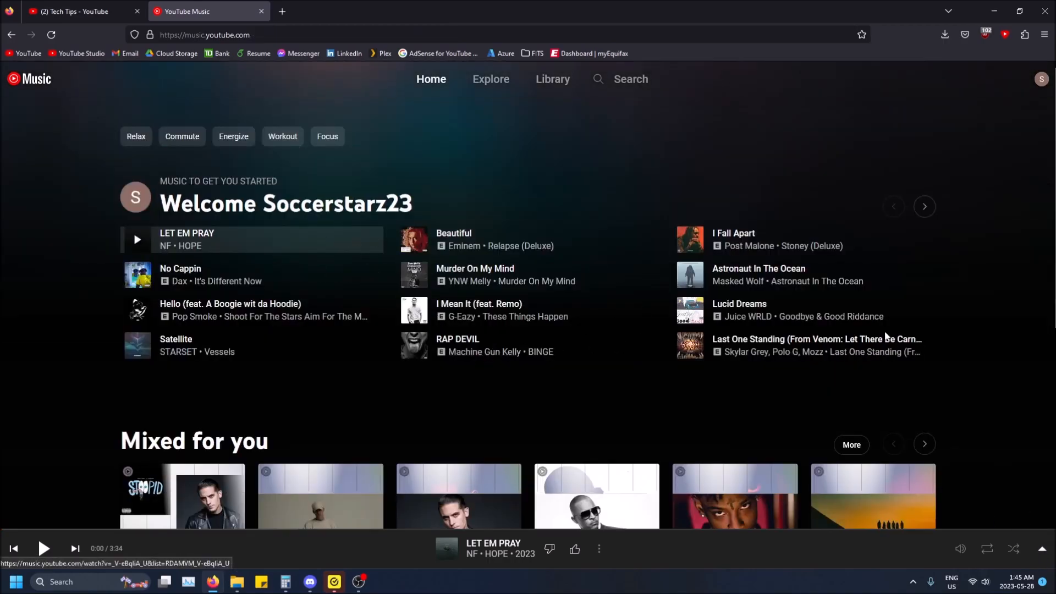
pyautogui.scroll(-3)
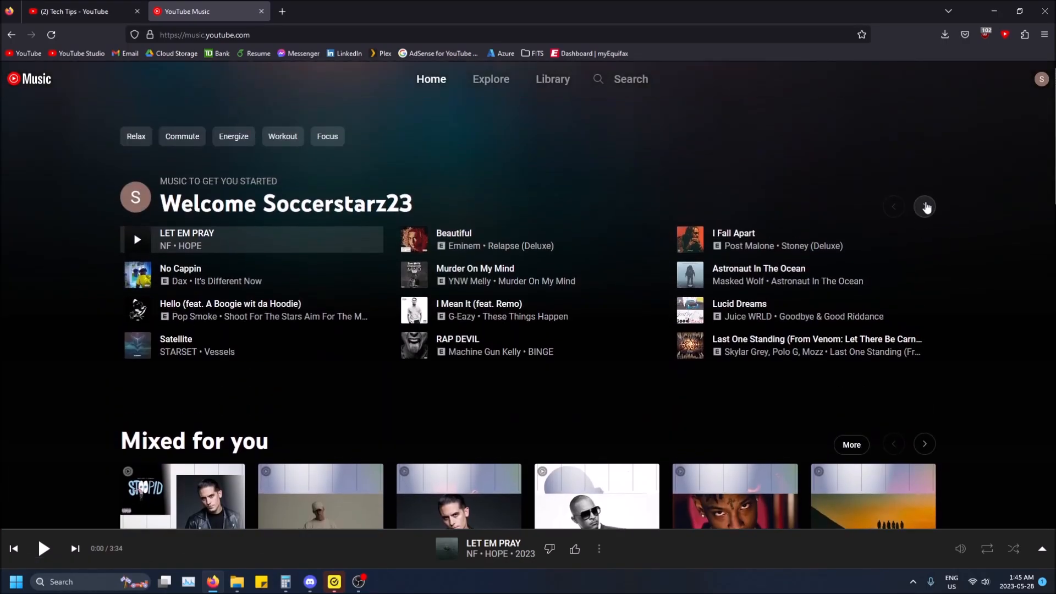
pyautogui.click(925, 207)
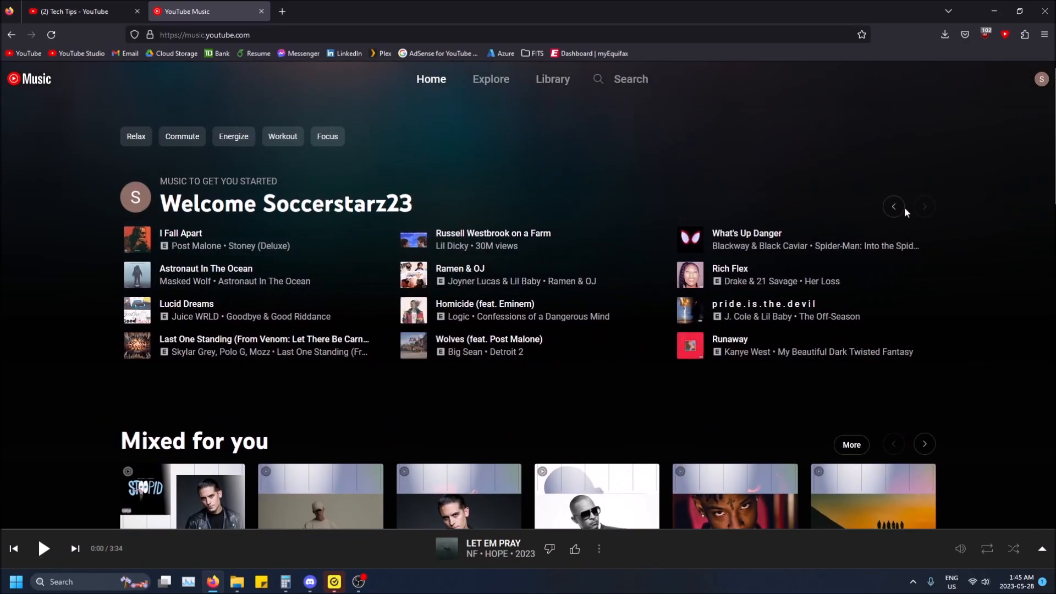
pyautogui.moveTo(933, 221)
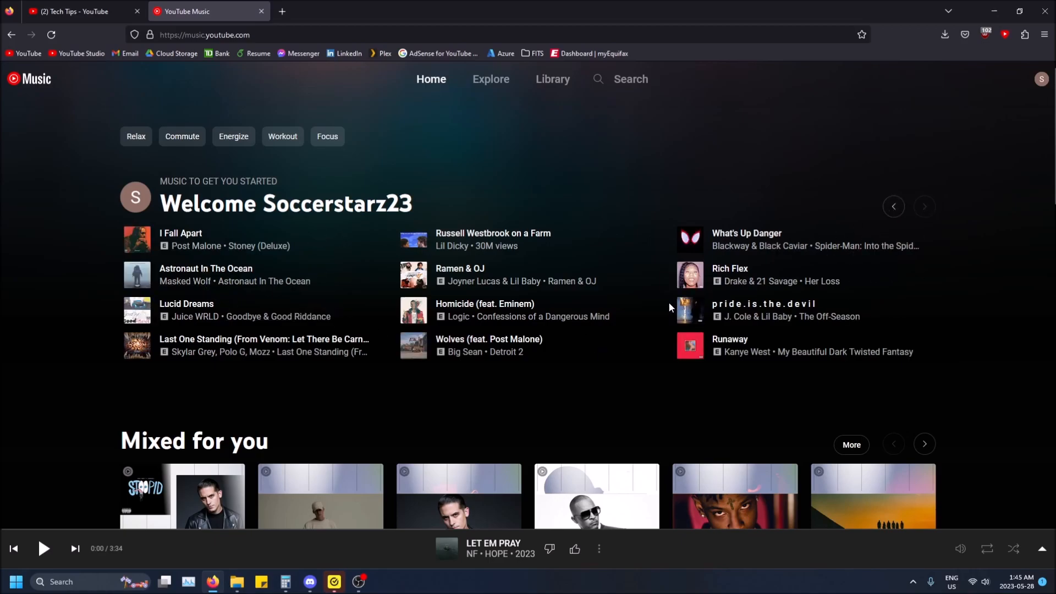
pyautogui.moveTo(540, 242)
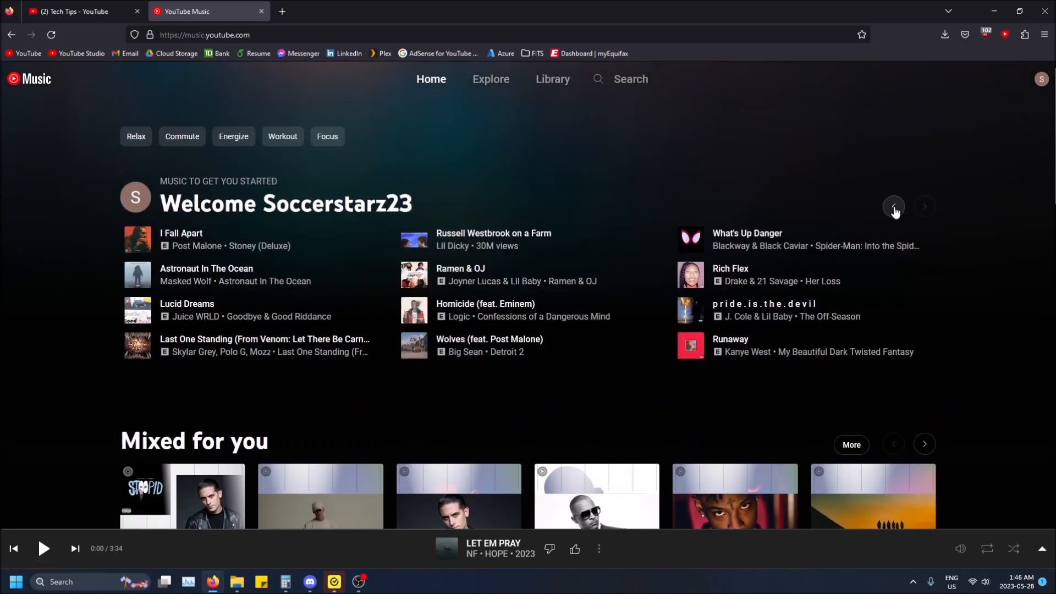
pyautogui.click(893, 206)
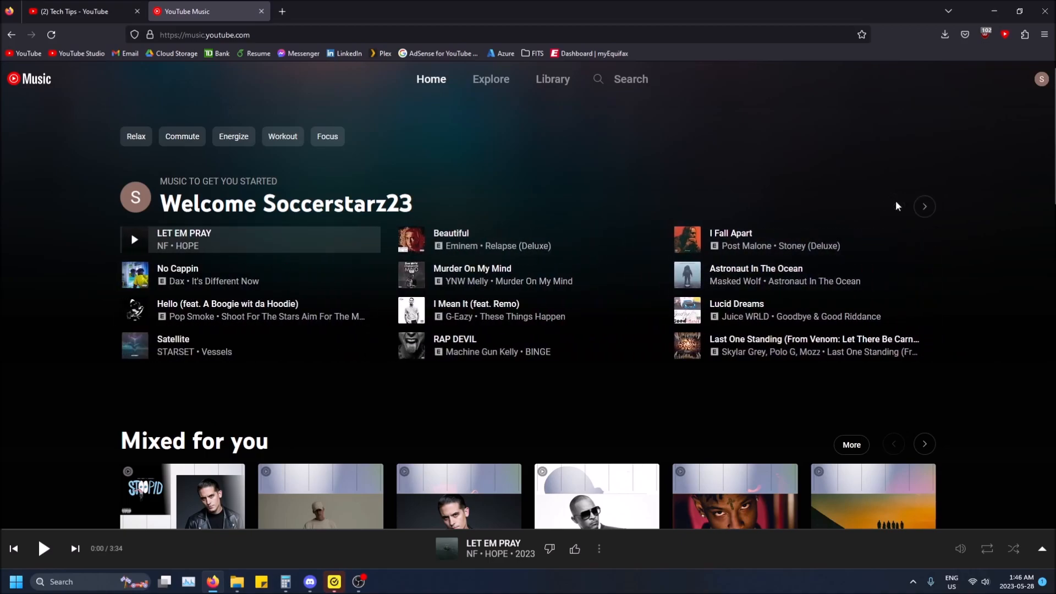
pyautogui.moveTo(134, 275)
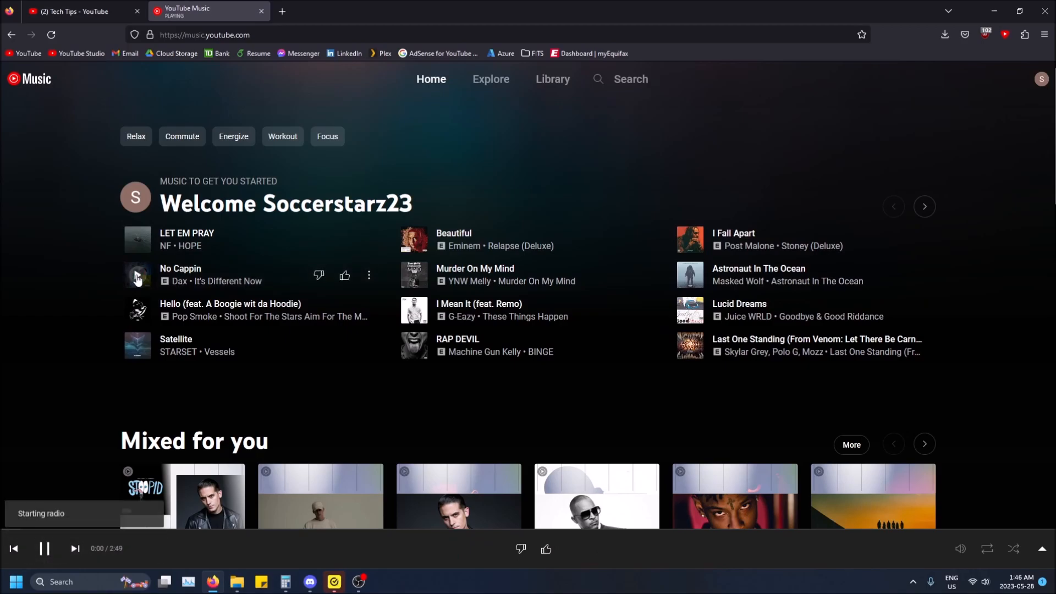
# - Play Dax's 'No Cappin', expand the full player, and scroll its lyrics to the end
pyautogui.click(137, 275)
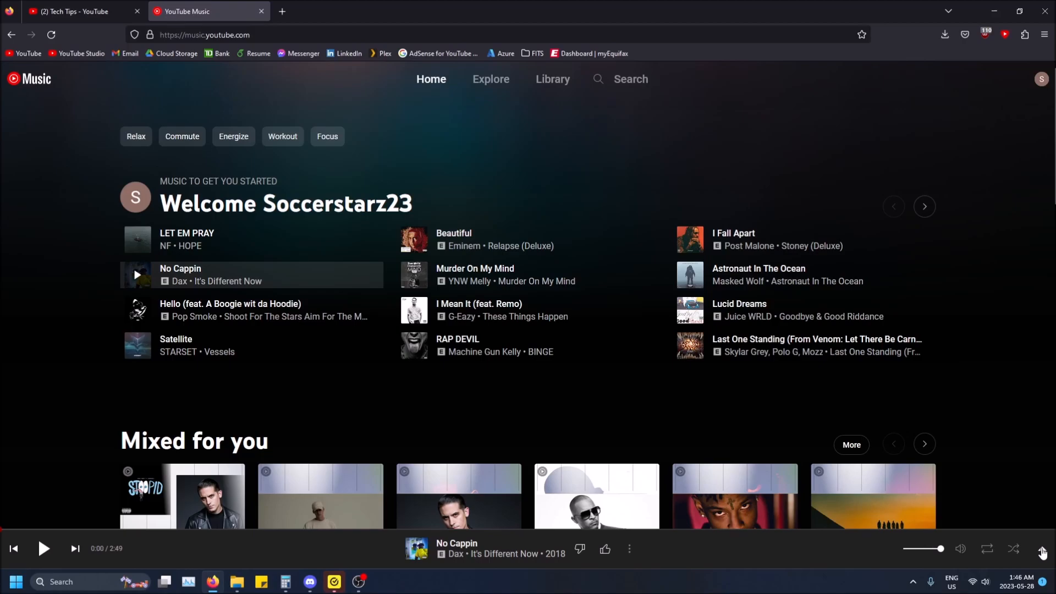
pyautogui.click(135, 275)
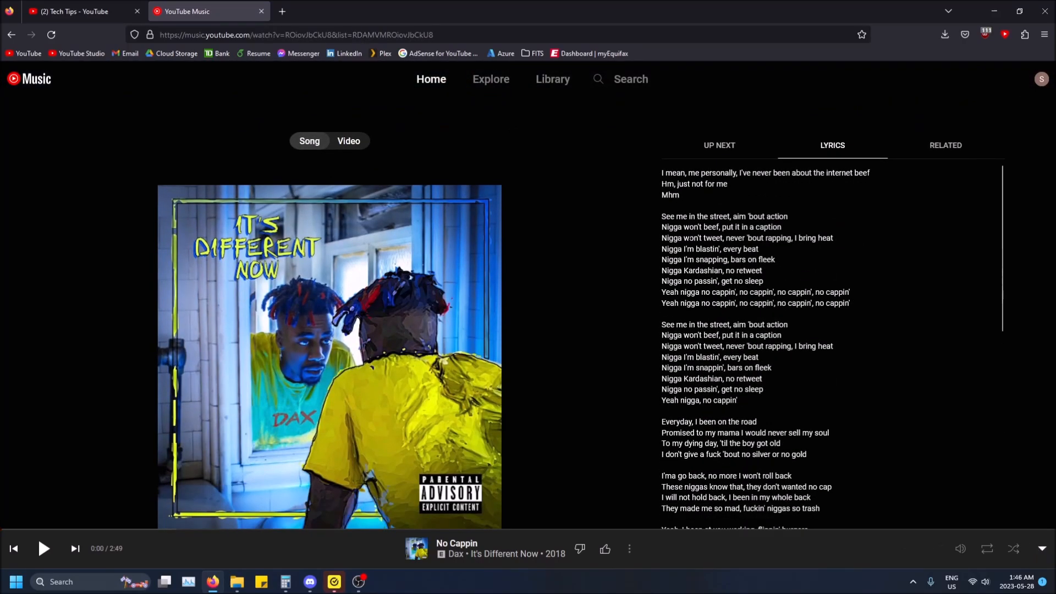
pyautogui.scroll(-3)
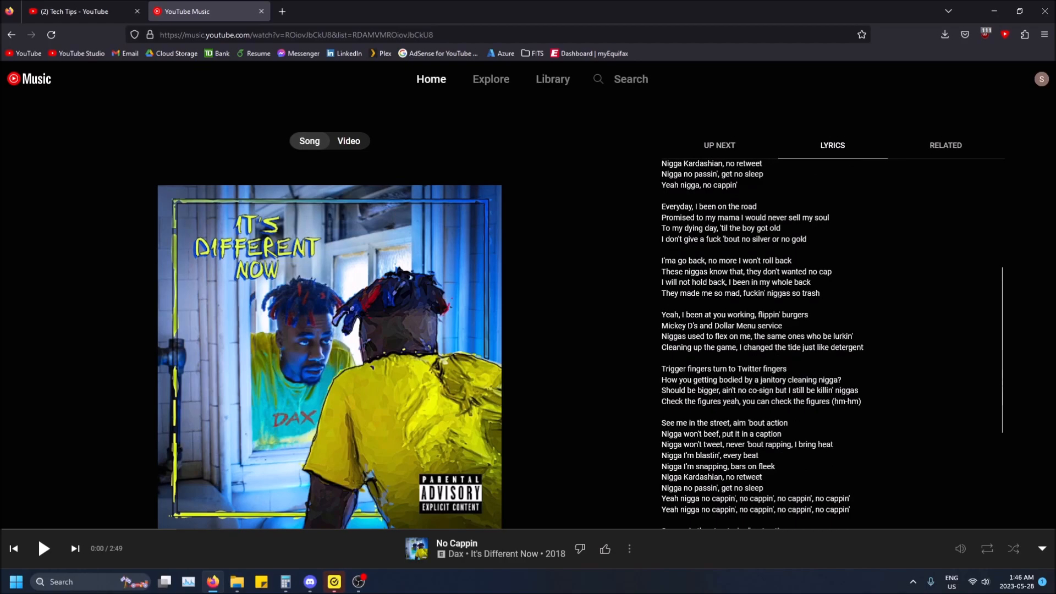
pyautogui.scroll(-3)
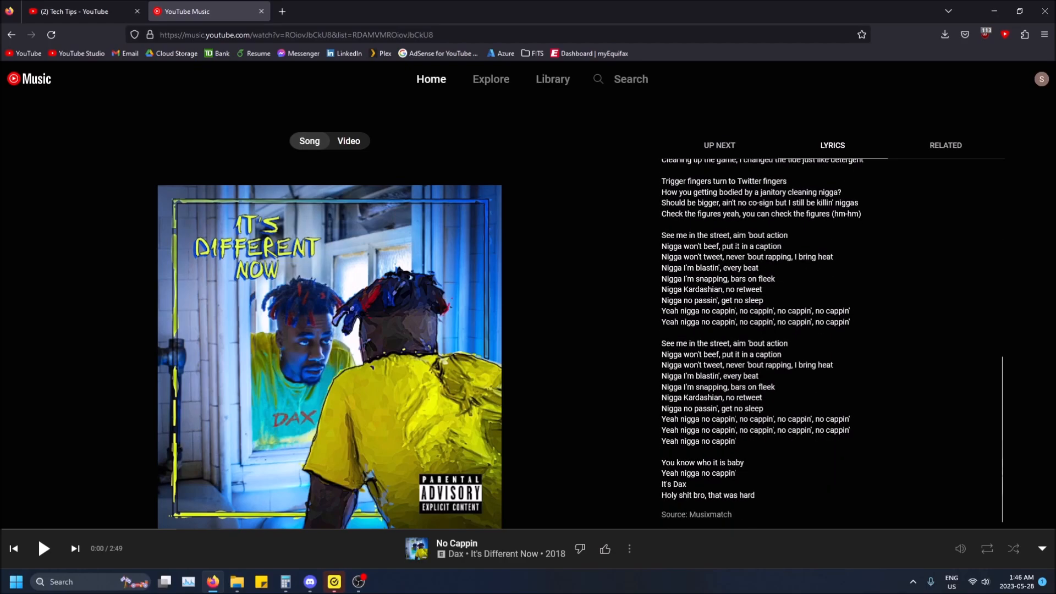